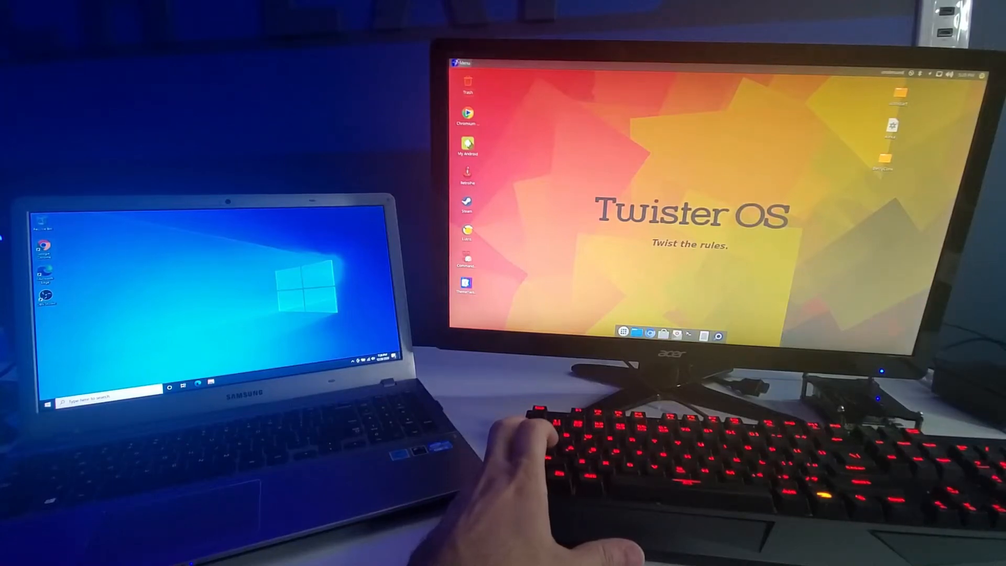
# Create a new Remmina RDP connection profile named SAMSUNG LAPTOP
pyautogui.click(460, 63)
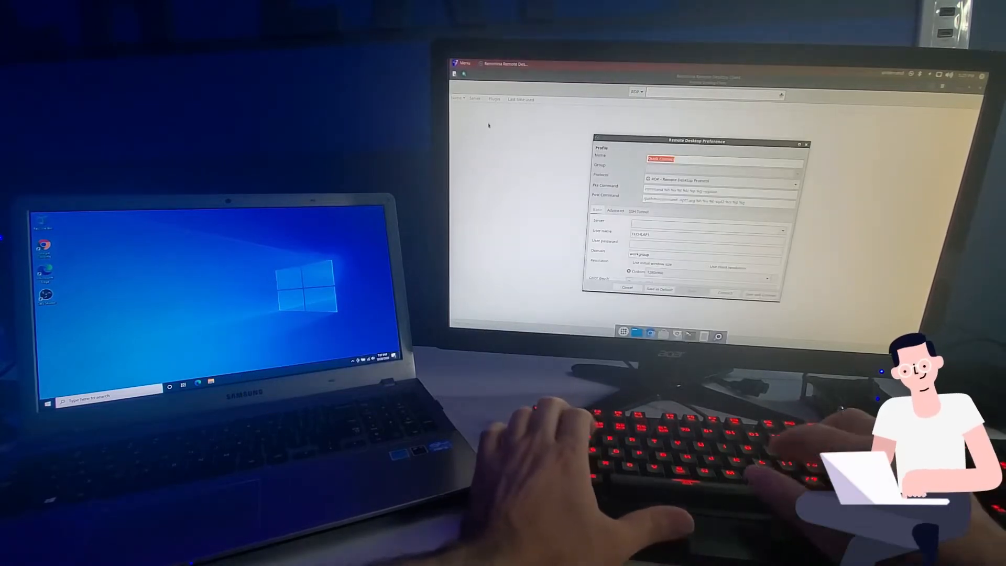
pyautogui.write('SAMSUNG LAP1')
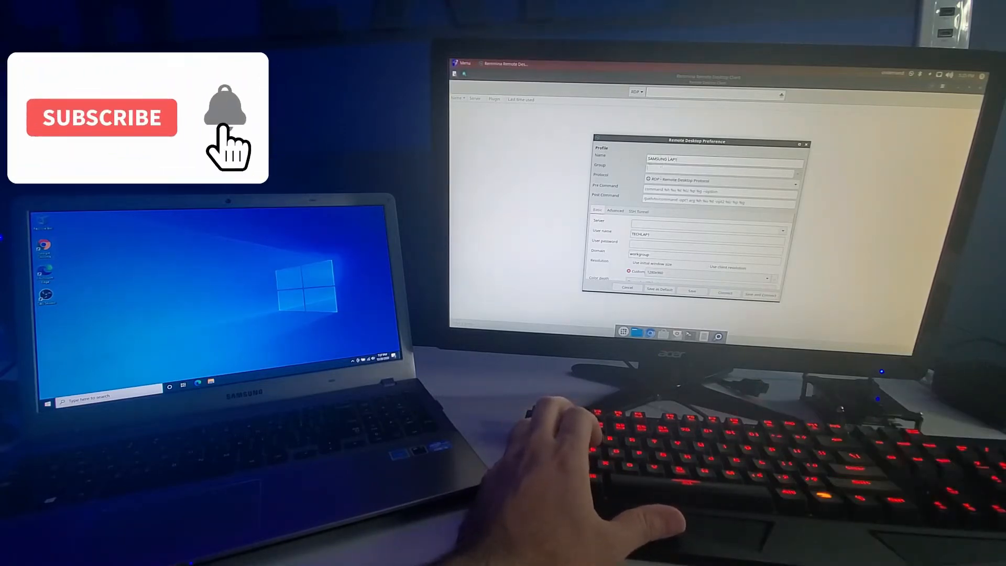
pyautogui.click(797, 180)
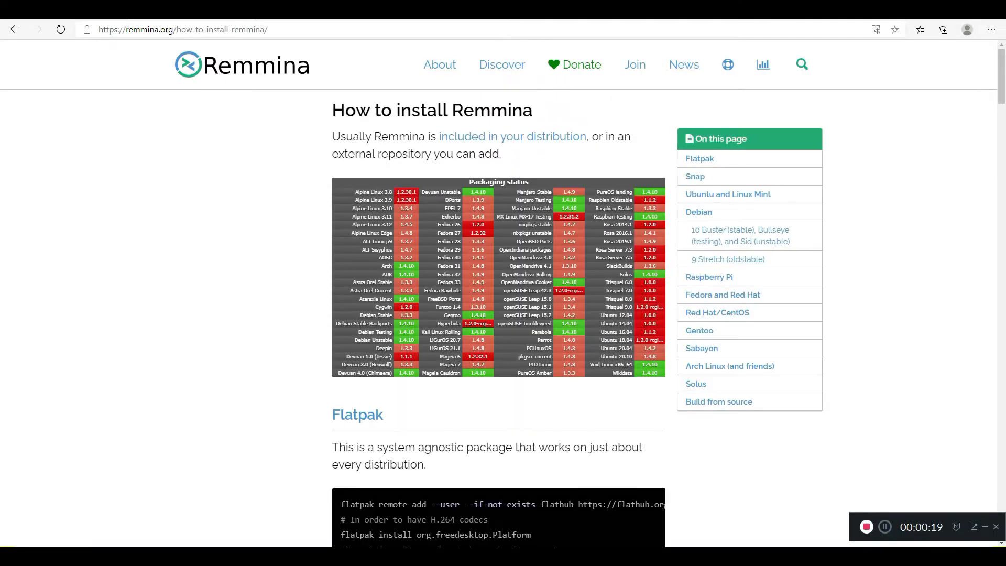
# Open the release's full changelog on remmina.org and scroll through the Authors page
pyautogui.scroll(-3)
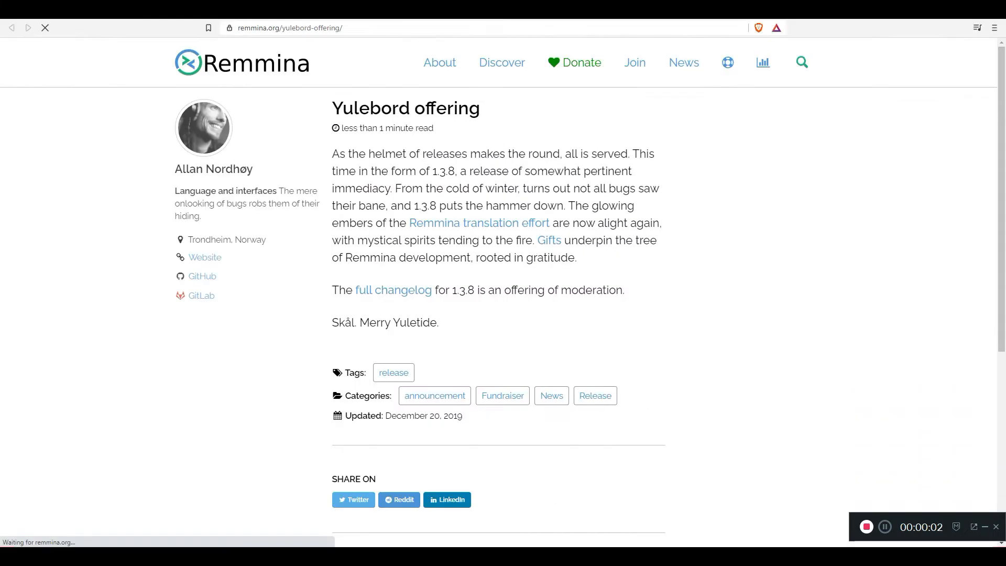
pyautogui.click(393, 289)
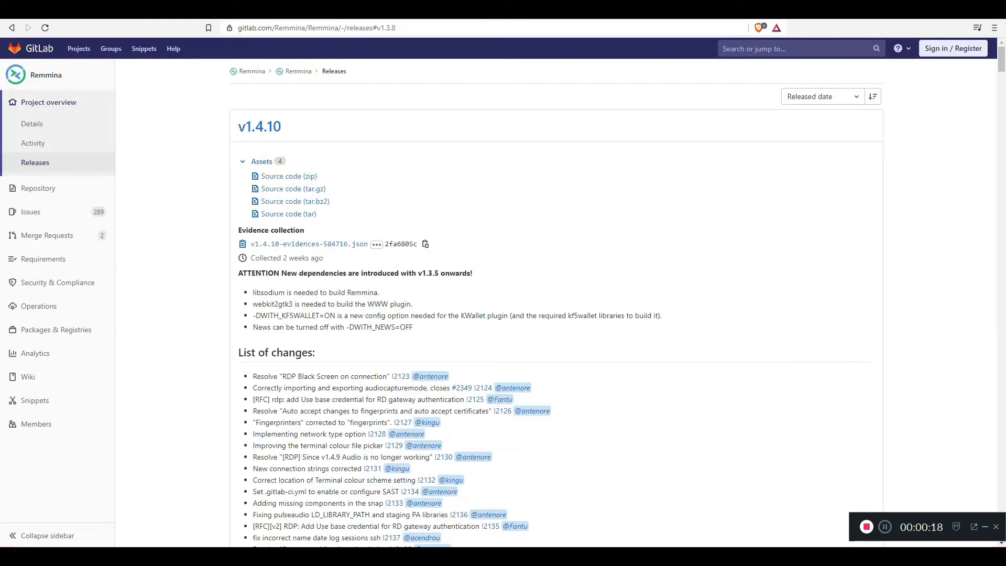
pyautogui.scroll(-3)
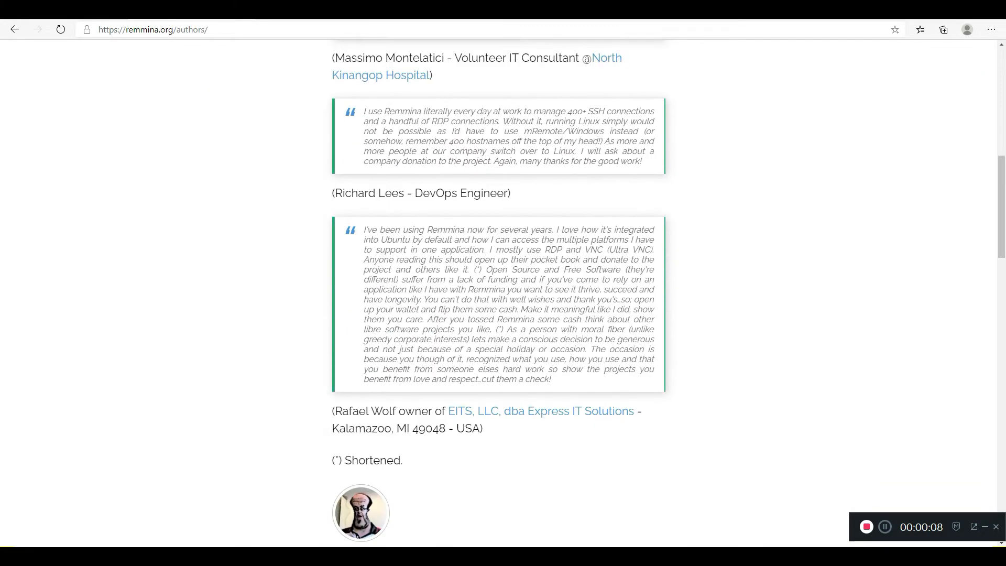
pyautogui.scroll(-3)
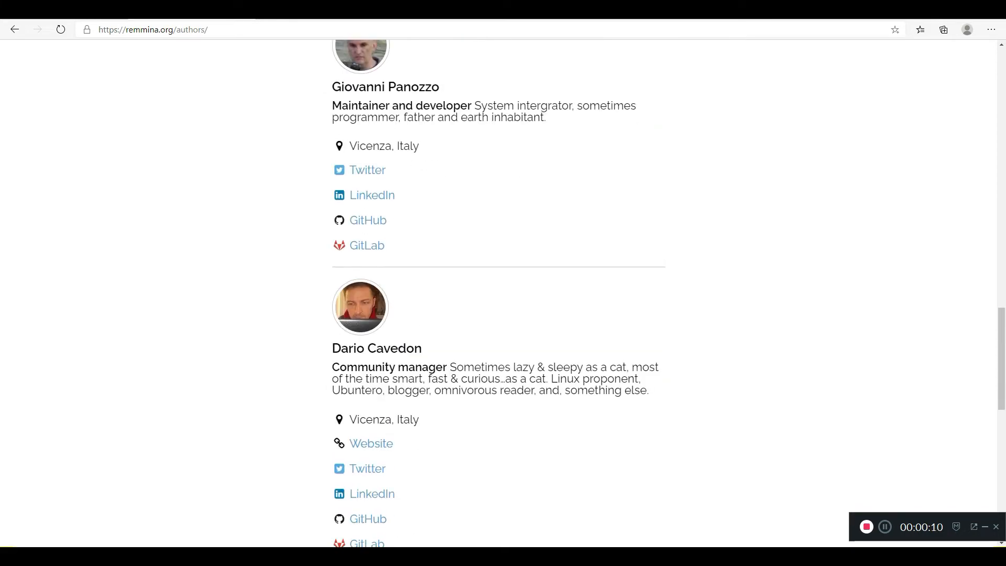
pyautogui.scroll(-3)
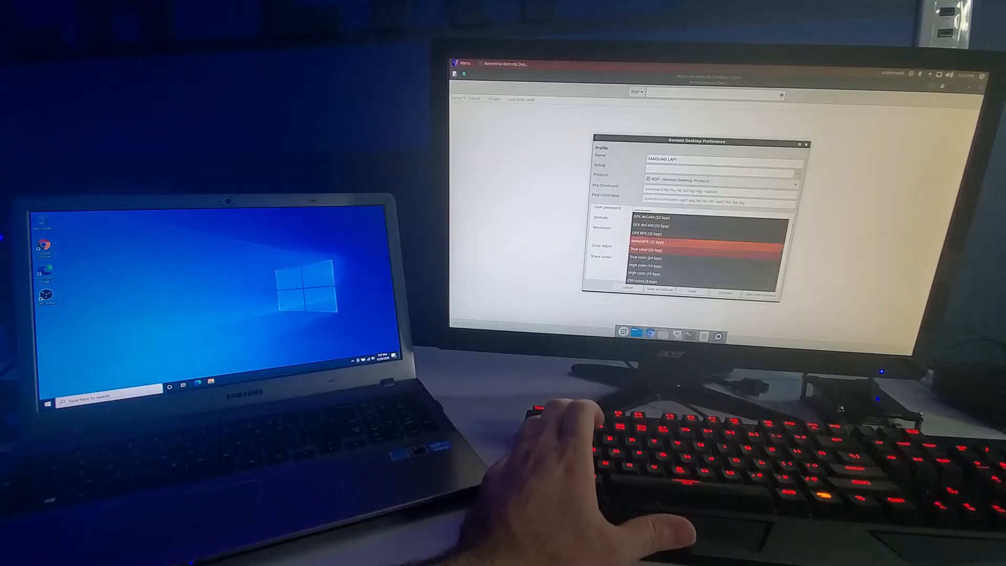
# Set Color depth to True color (32 bpp), then review the Advanced and SSH Tunnel tabs
pyautogui.click(648, 248)
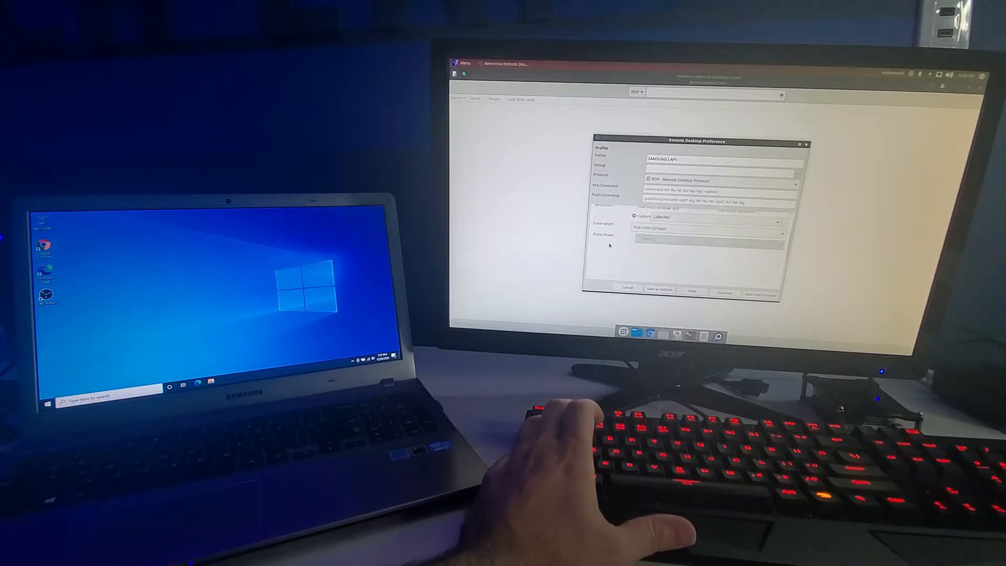
pyautogui.click(614, 211)
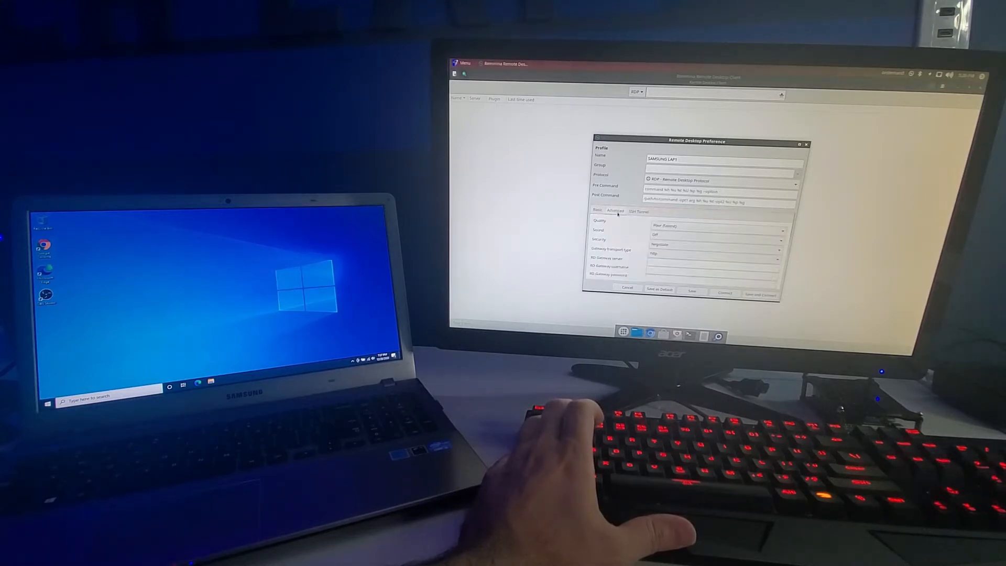
pyautogui.click(715, 225)
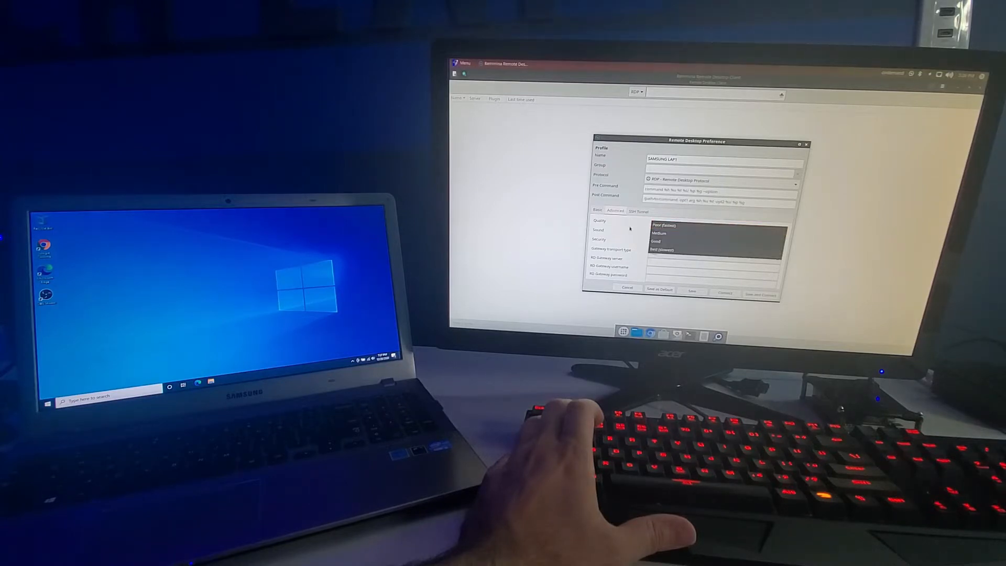
pyautogui.click(638, 211)
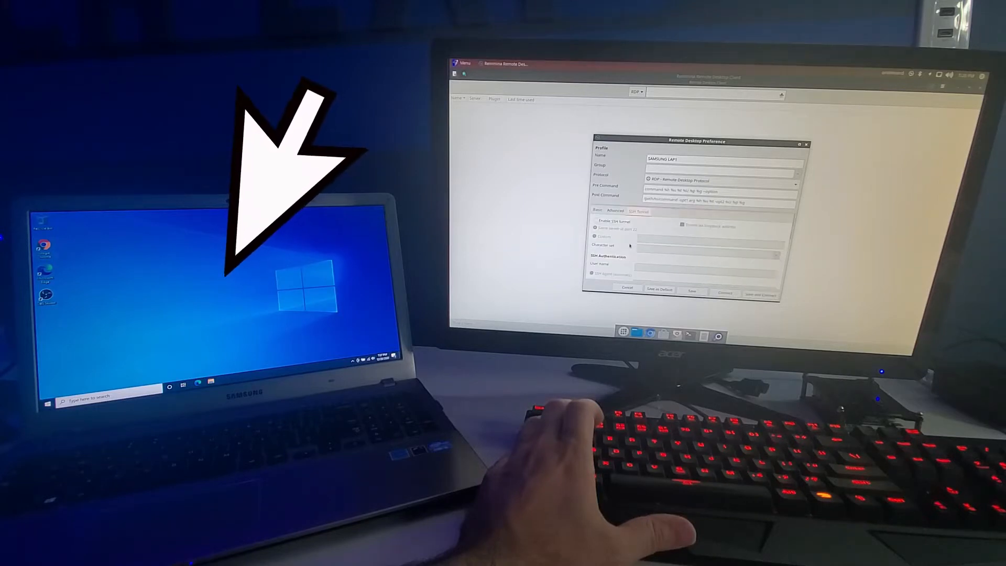
pyautogui.click(597, 210)
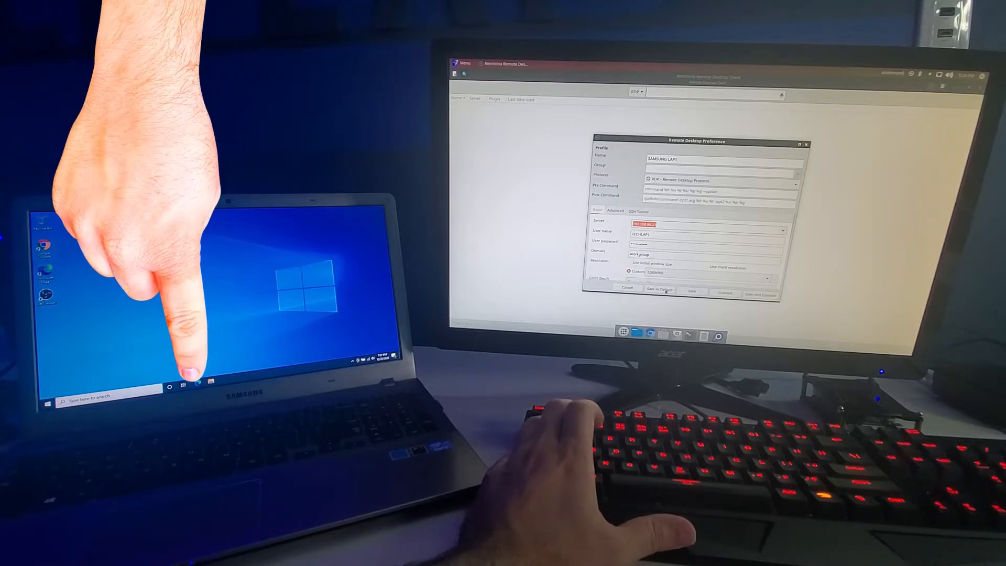
pyautogui.click(657, 289)
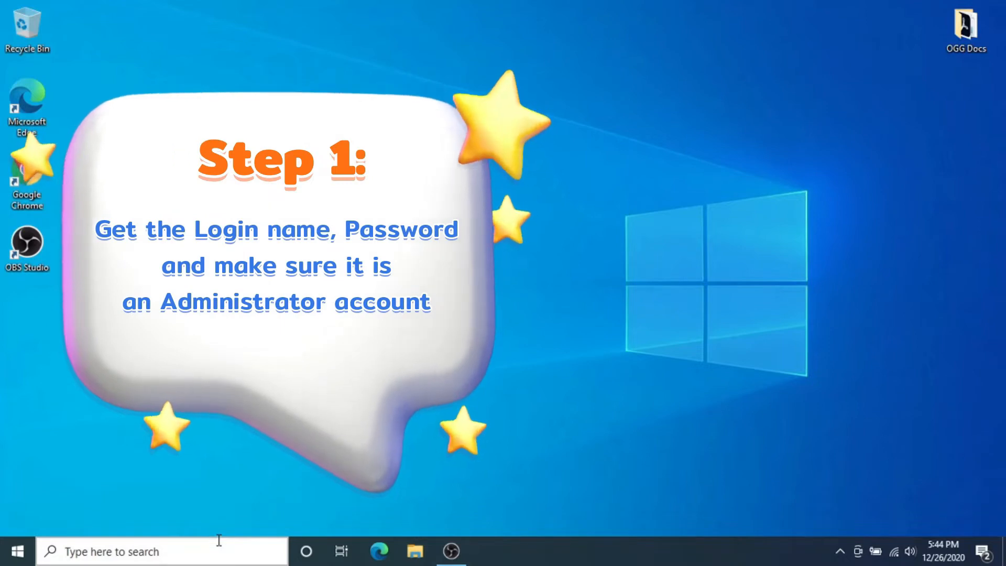
# Create a local TESTGUEST user account with a password under Family & other users
pyautogui.click(10, 551)
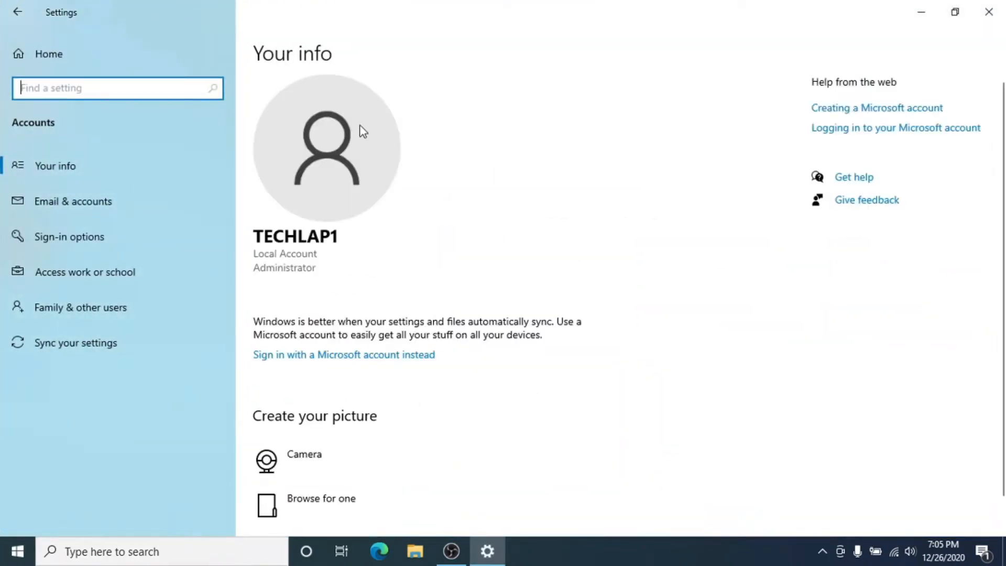
pyautogui.moveTo(292, 273)
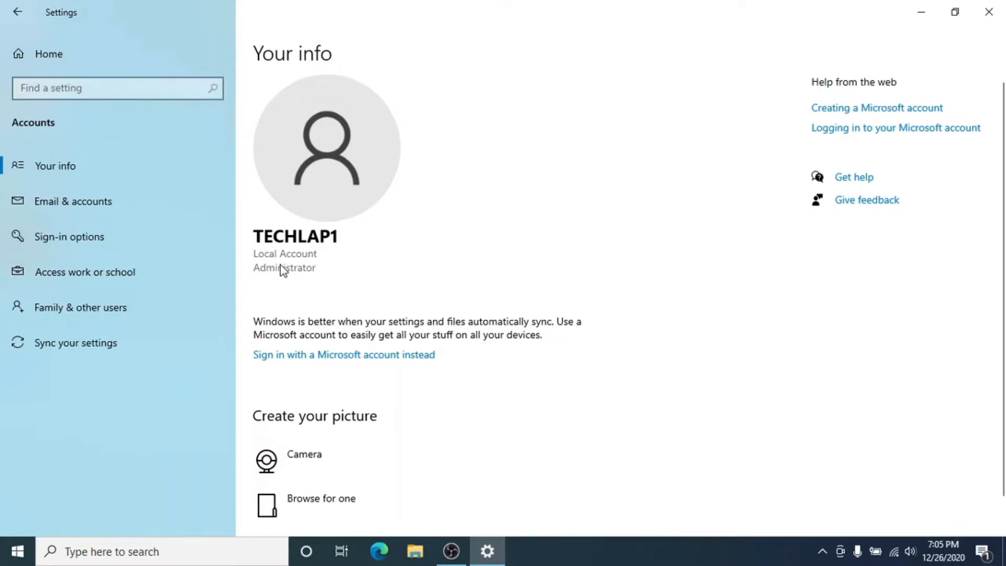
pyautogui.moveTo(584, 302)
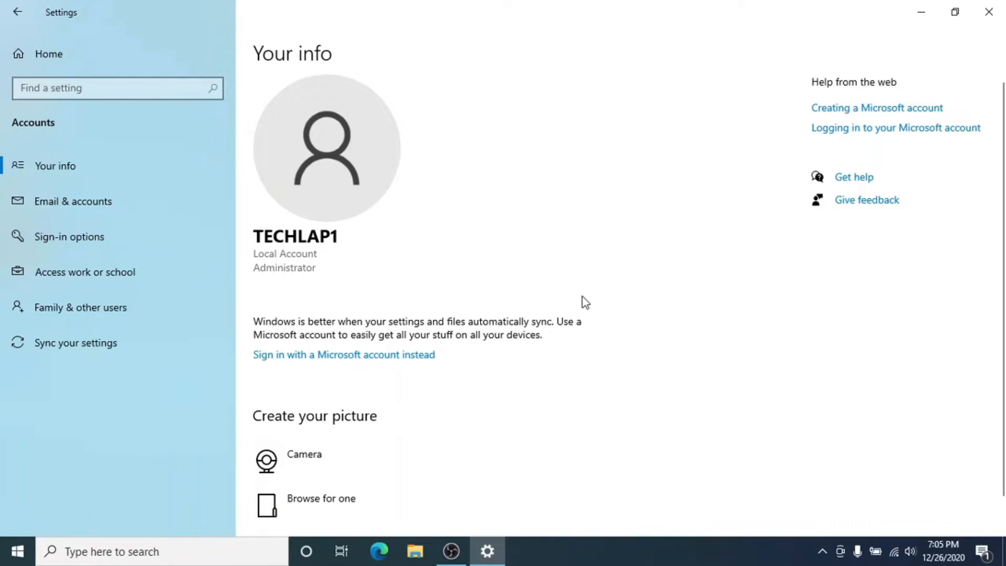
pyautogui.moveTo(122, 312)
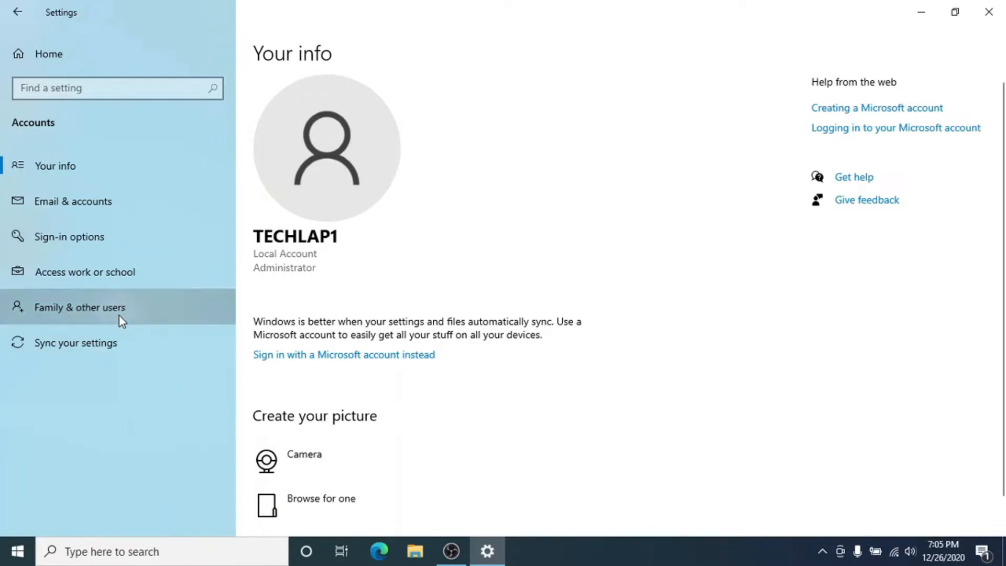
pyautogui.click(79, 308)
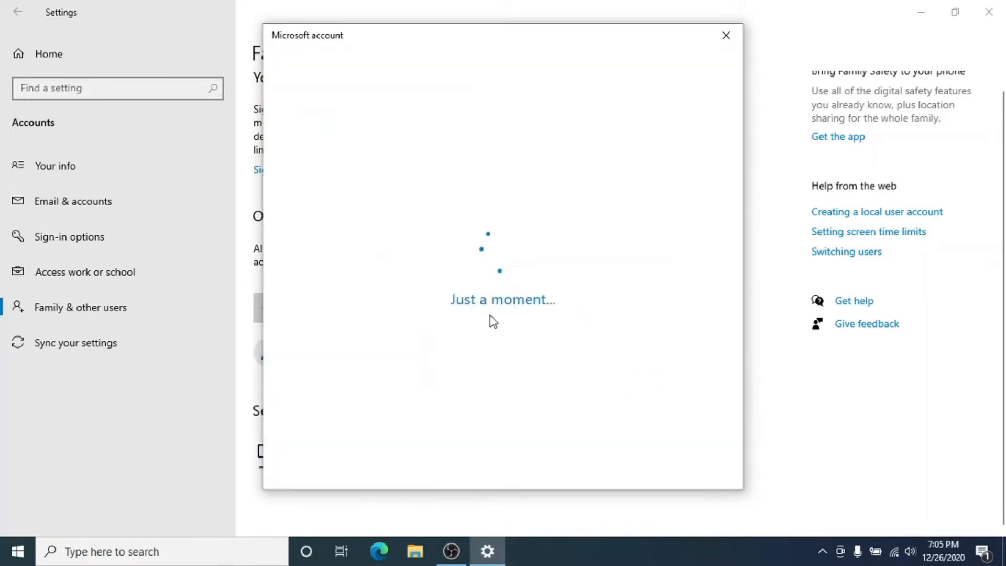
pyautogui.write('TESTGUEST')
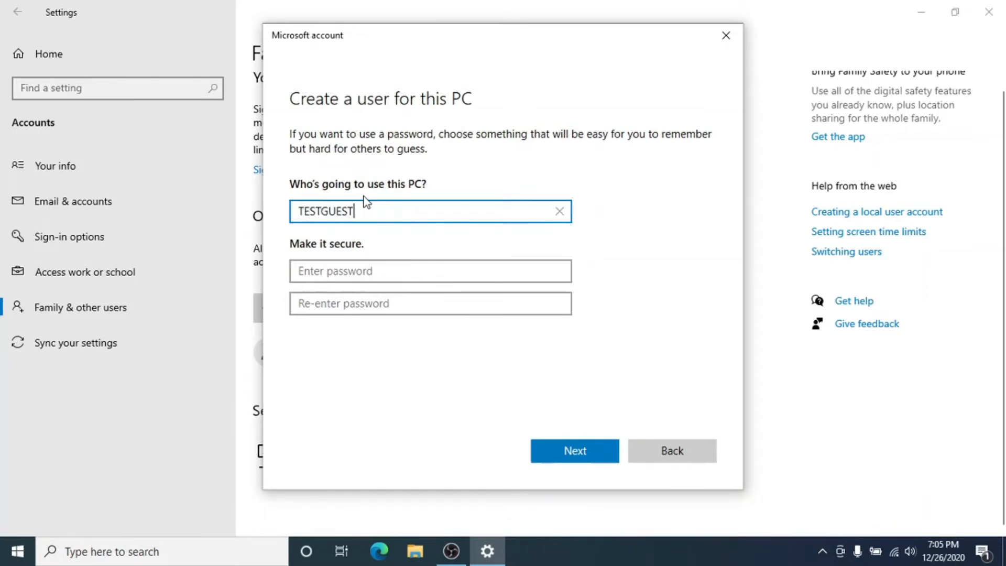
pyautogui.write('•••••')
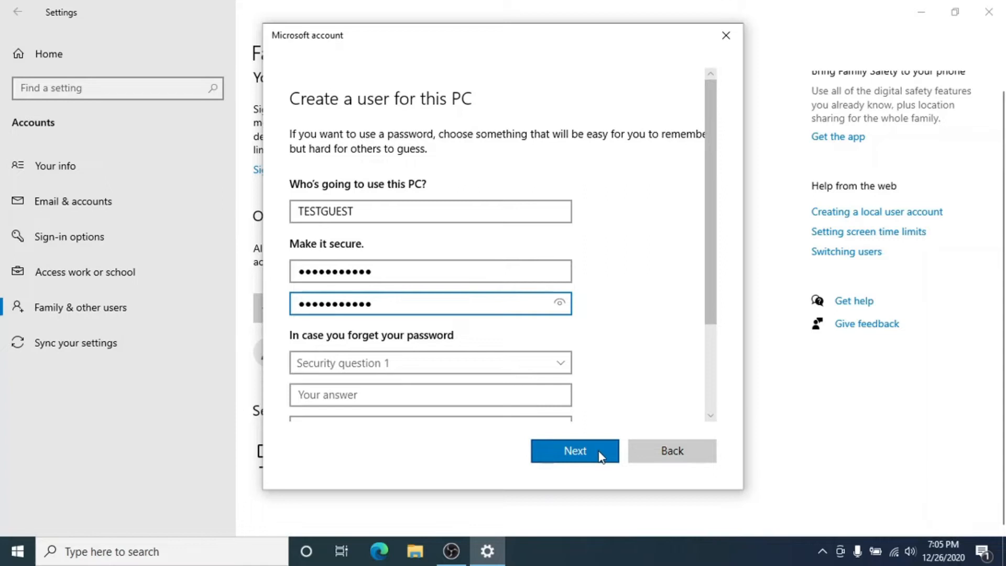
pyautogui.click(574, 451)
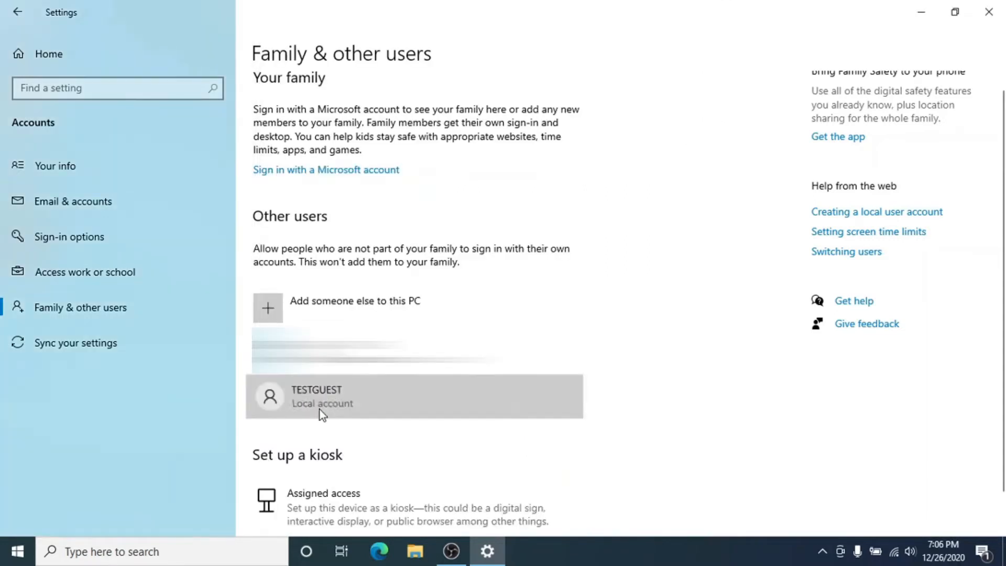
# Change TESTGUEST's account type to Administrator
pyautogui.click(443, 443)
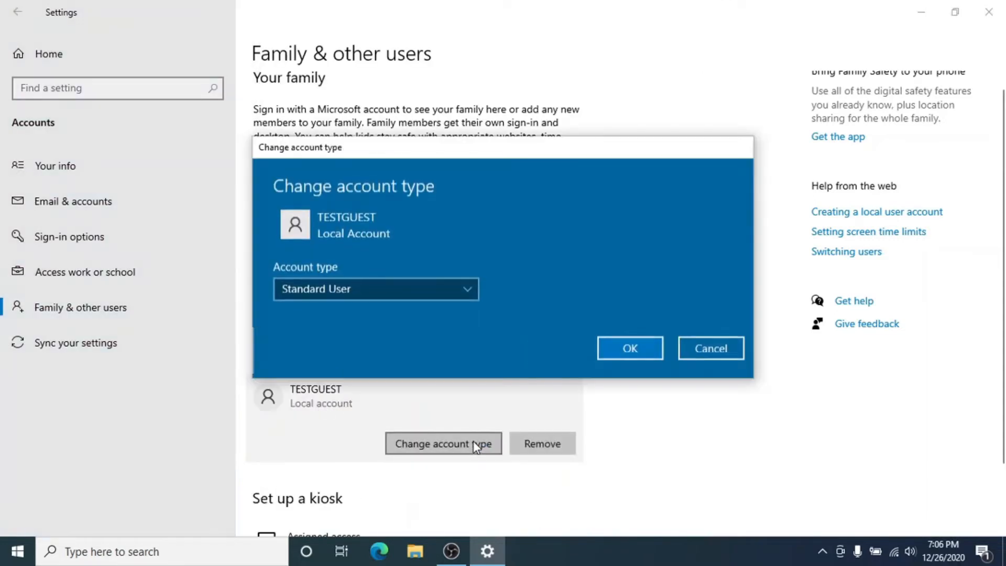
pyautogui.click(375, 289)
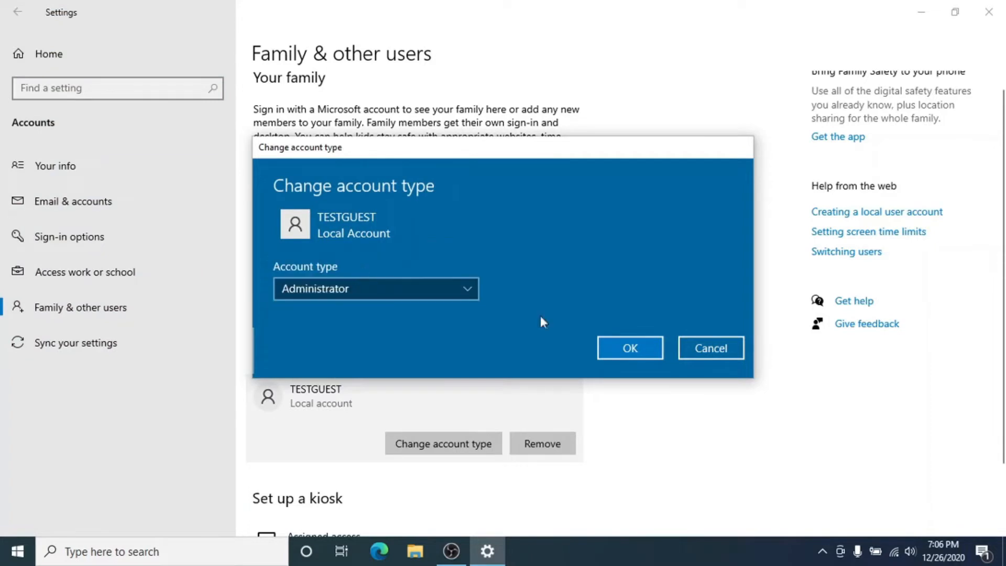
pyautogui.click(628, 348)
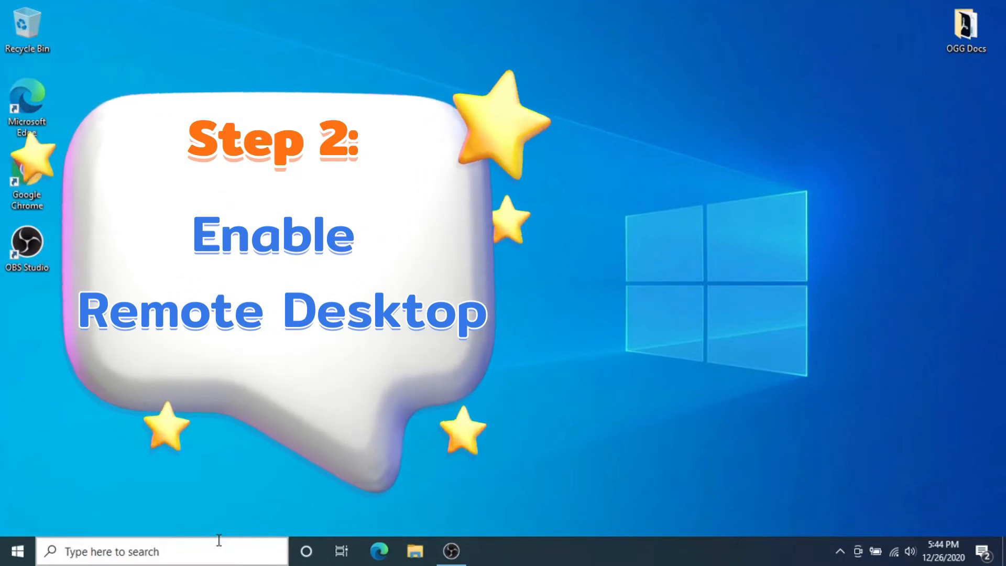
# Allow remote connections to this computer in System Properties and dismiss the sleep warning
pyautogui.write('co')
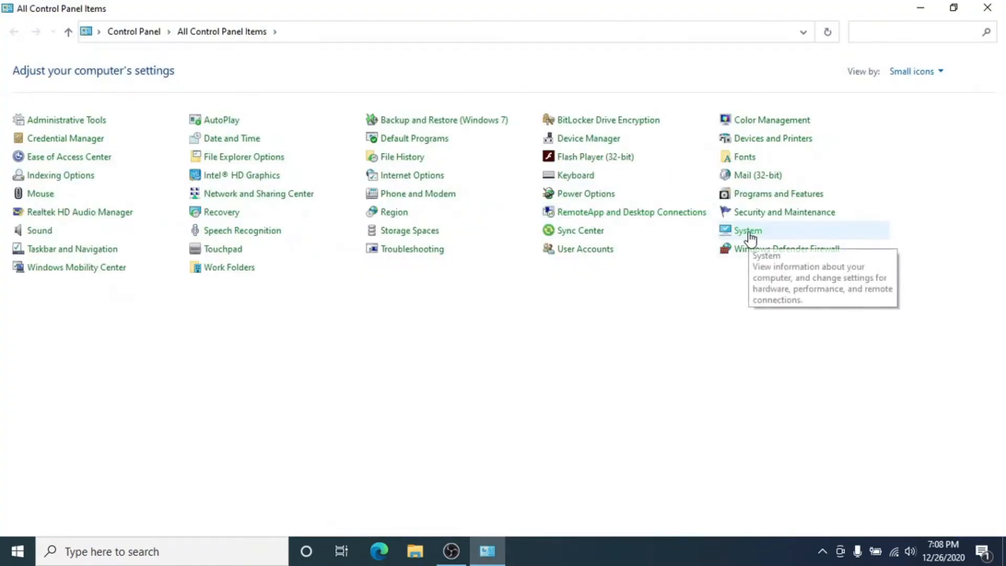
pyautogui.click(747, 229)
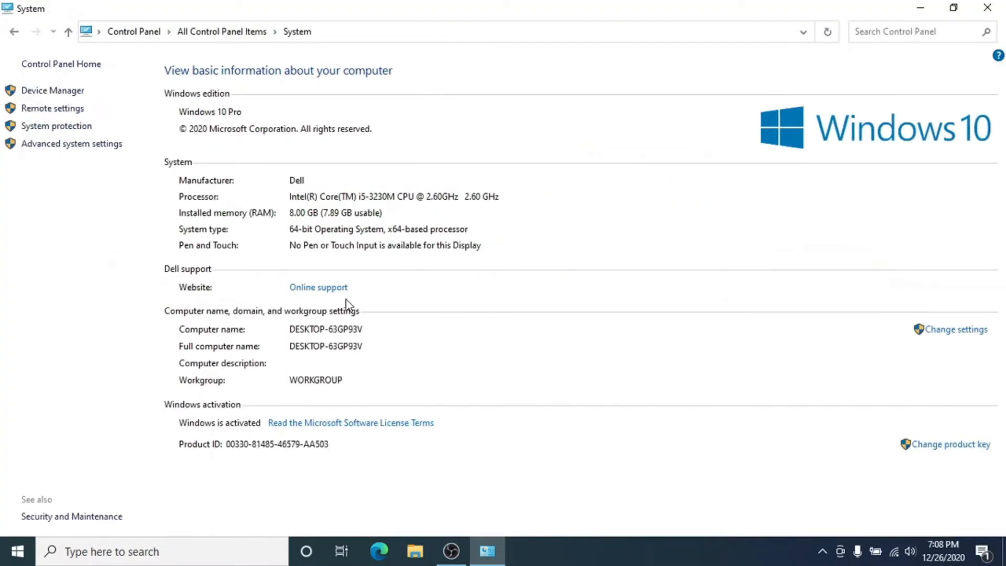
pyautogui.moveTo(53, 108)
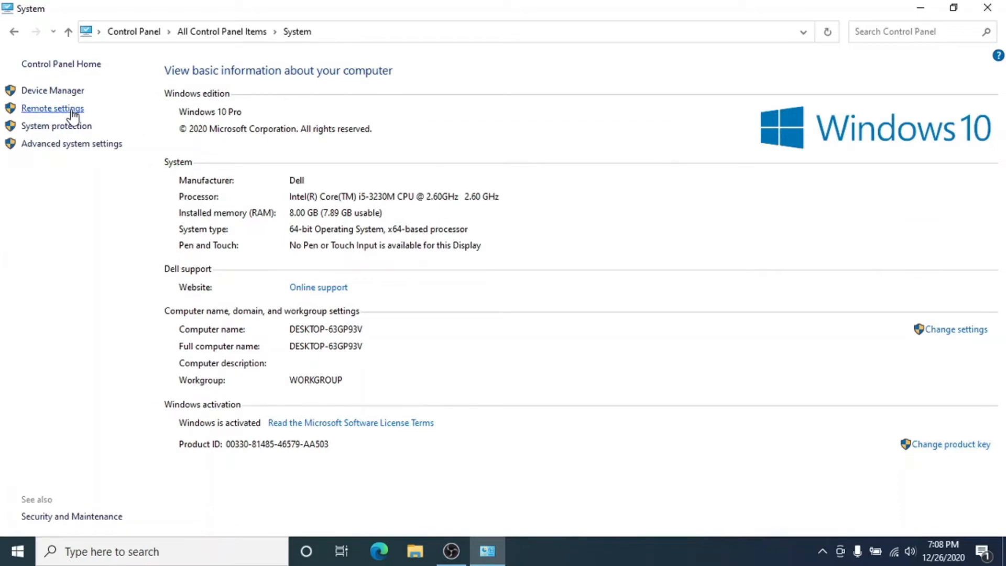
pyautogui.click(52, 108)
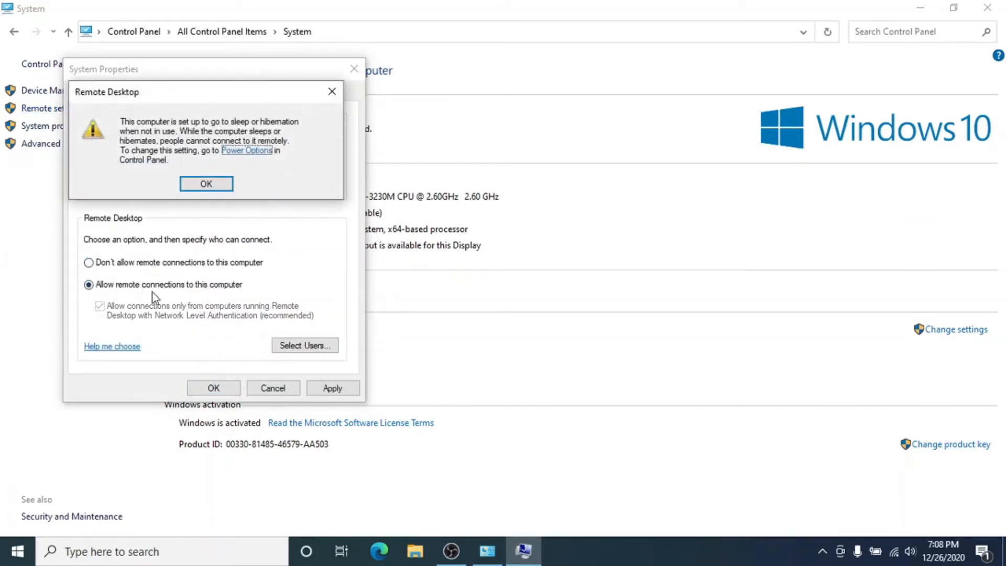
pyautogui.click(206, 184)
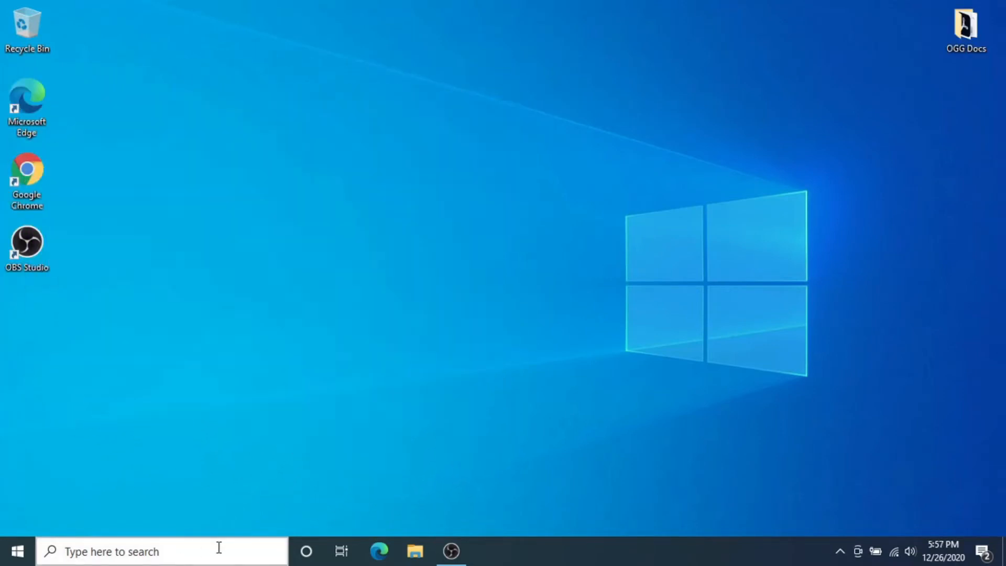
# Run ipconfig in Command Prompt and select the Wi-Fi IPv4 address 192.168.86.23
pyautogui.write('cmd')
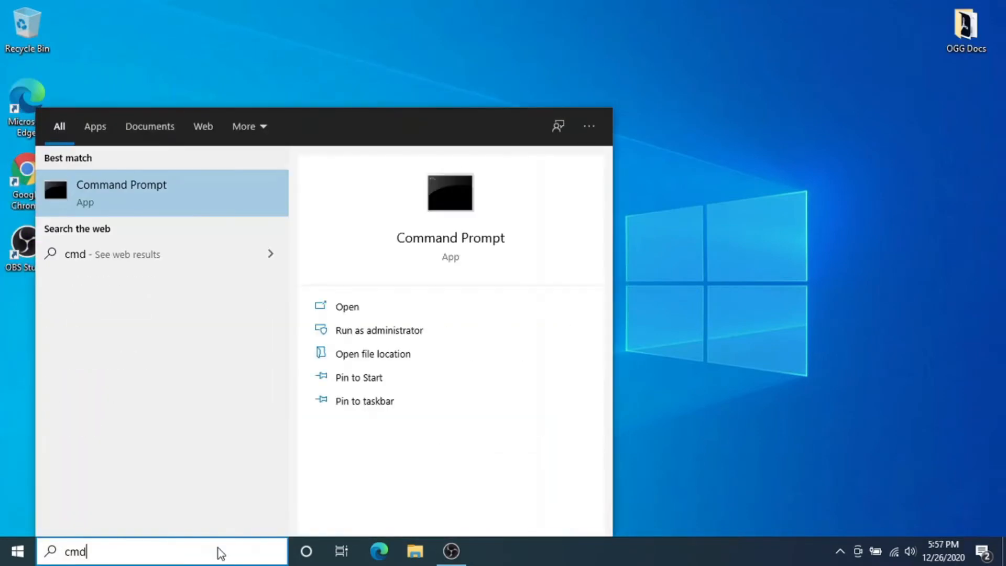
pyautogui.click(120, 192)
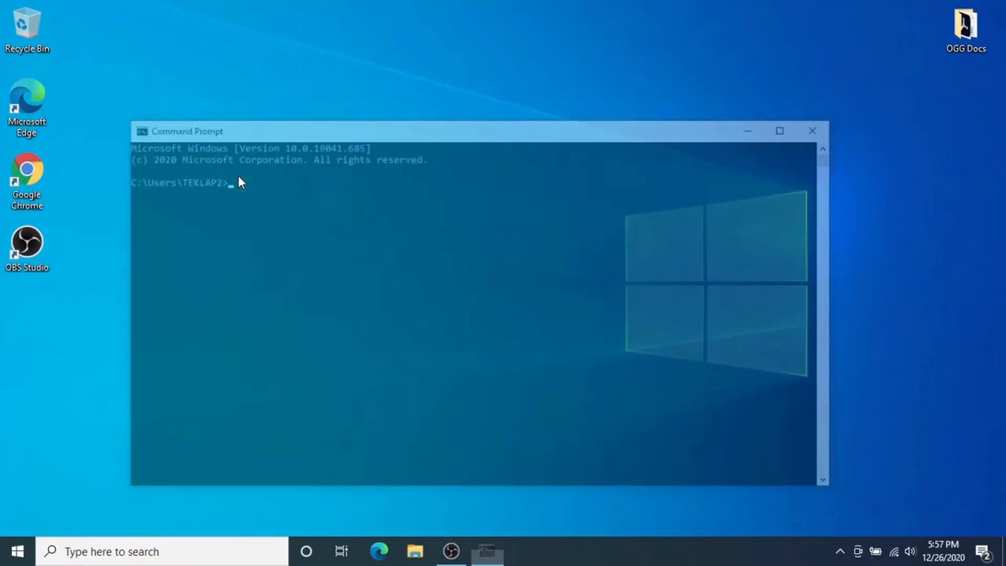
pyautogui.write('i')
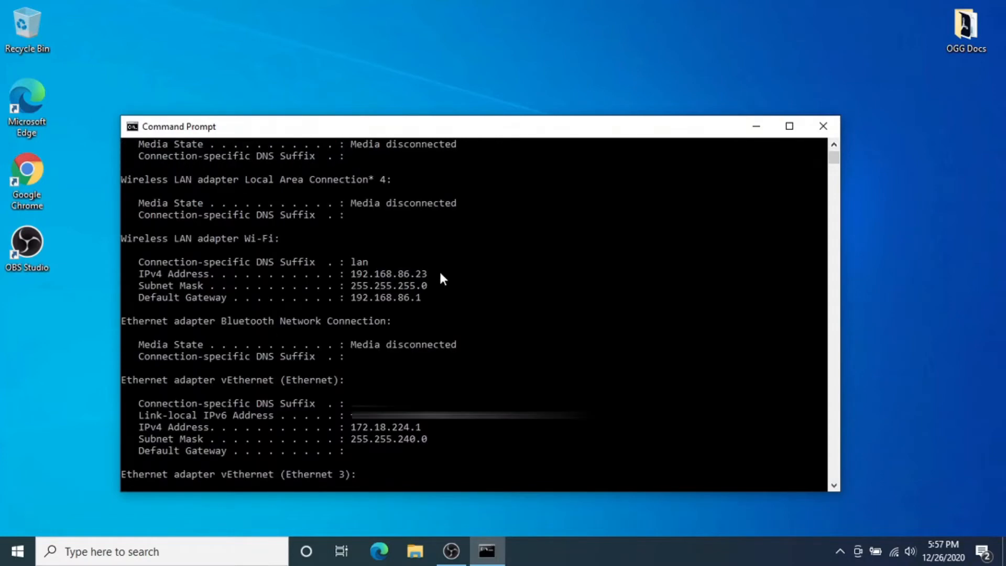
pyautogui.moveTo(352, 274); pyautogui.dragTo(428, 273)
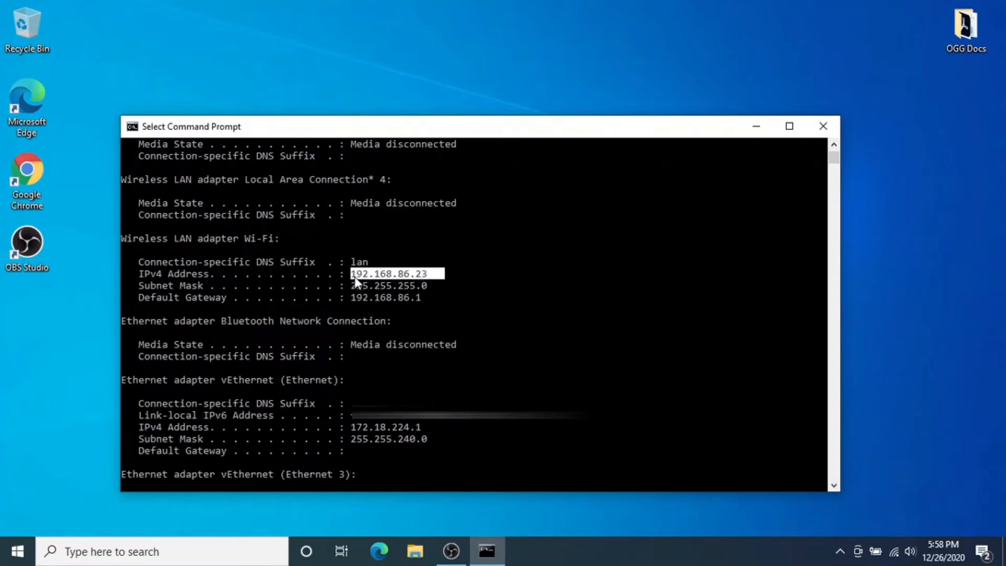
pyautogui.moveTo(372, 280)
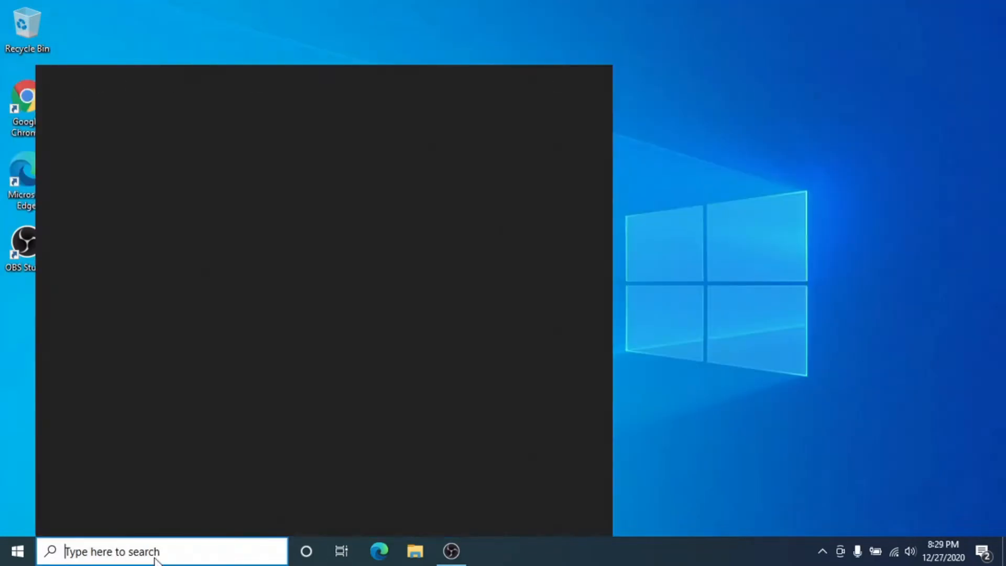
# Search for This PC and open its right-click menu
pyautogui.write('this')
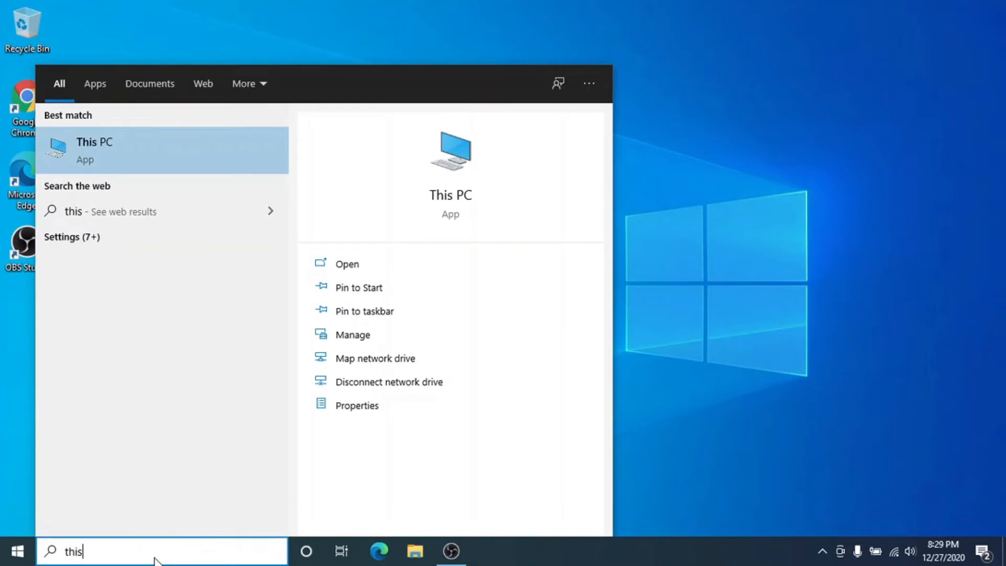
pyautogui.rightClick(94, 149)
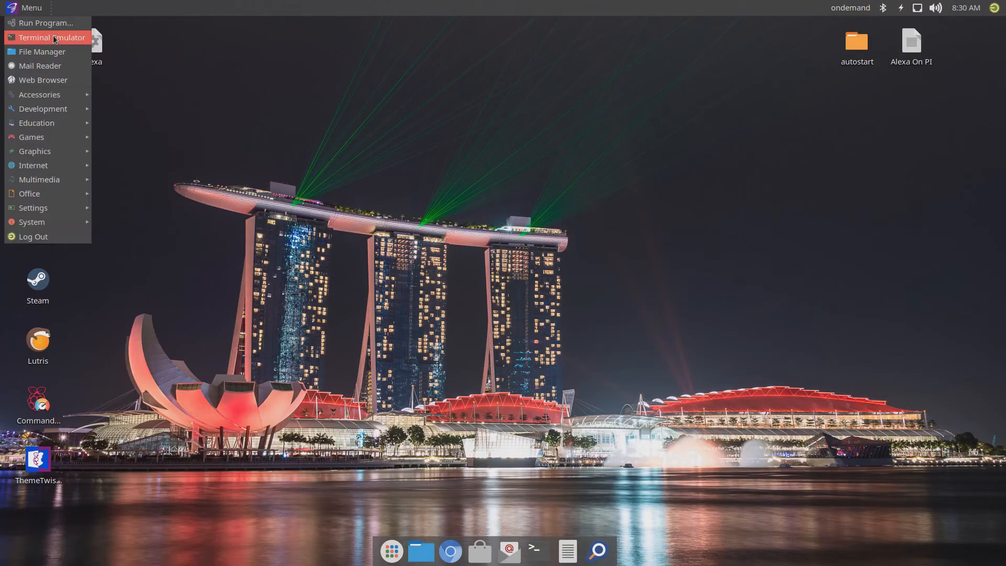
# Install remmina with sudo apt install in a terminal, confirming with y
pyautogui.click(52, 37)
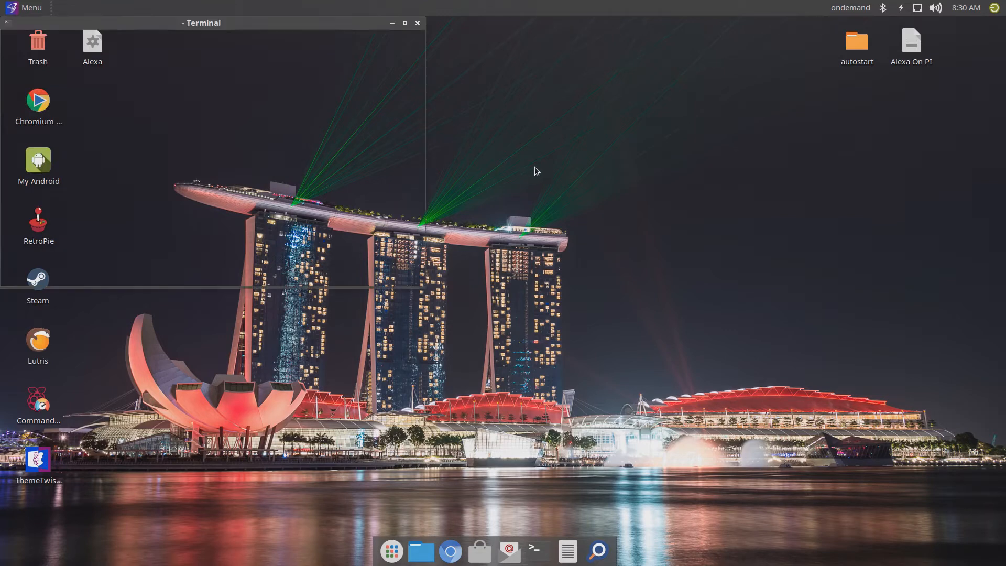
pyautogui.write('sudo apt install remmina')
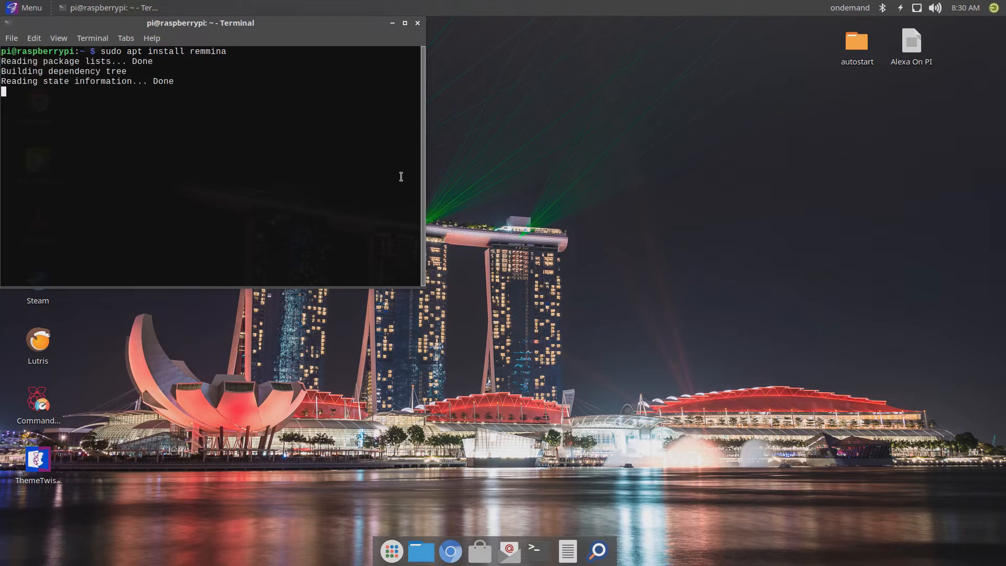
pyautogui.write('you want to continue? [Y/n] y')
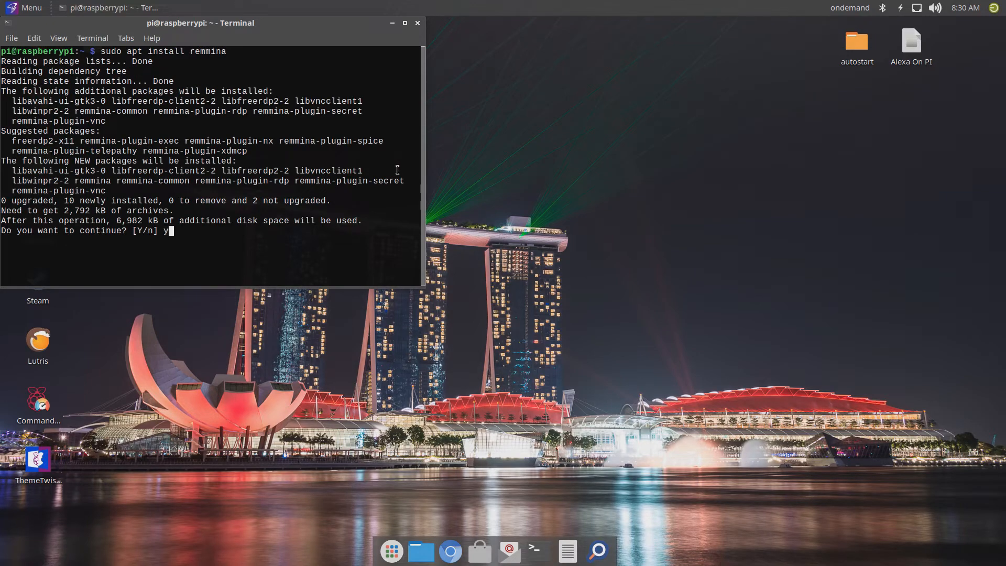